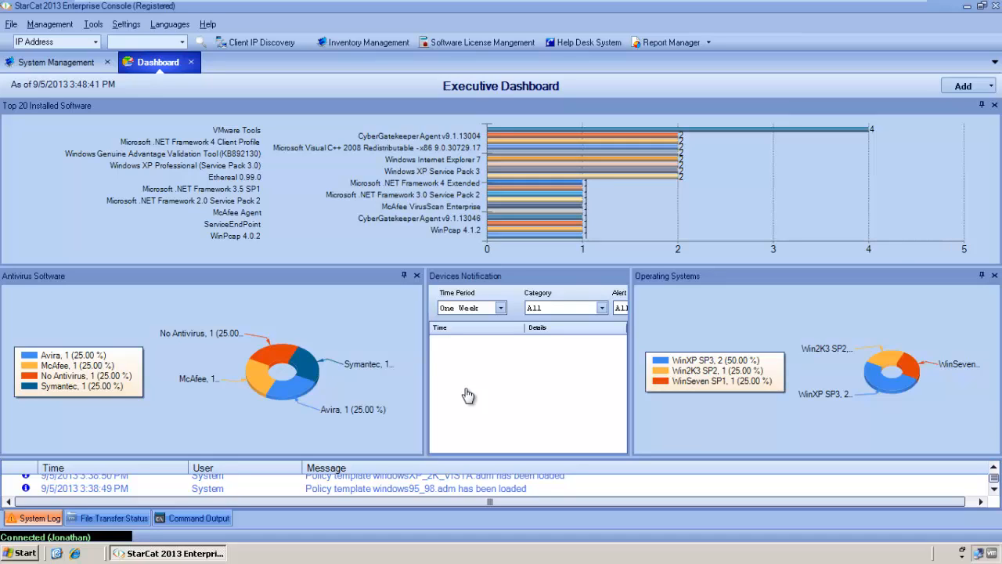
{"action": "mouse_move", "coordinate": [440, 369]}
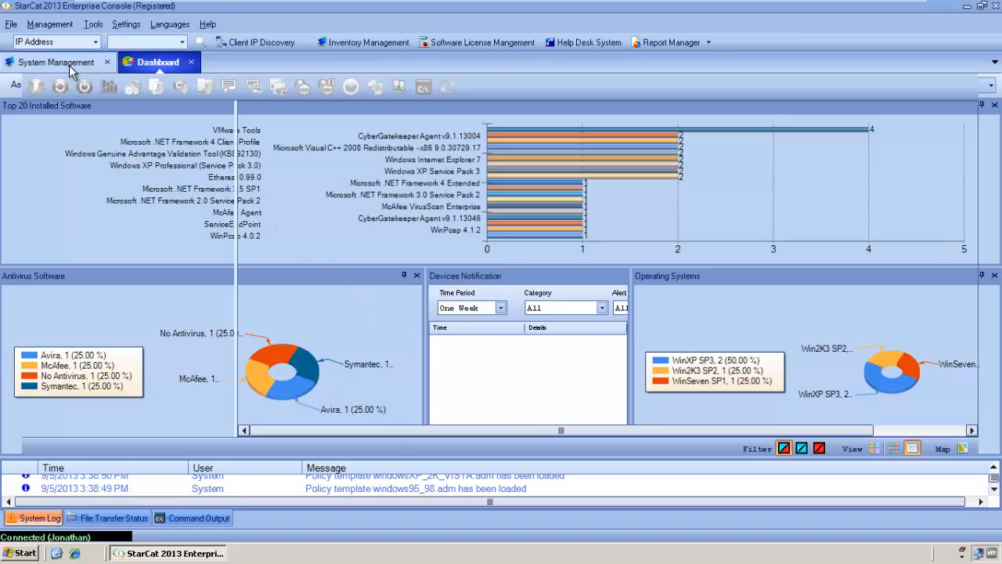
Search devices by logged-on user 'Mike' to list the SALES-MIKE machine
{"action": "left_click", "coordinate": [50, 63]}
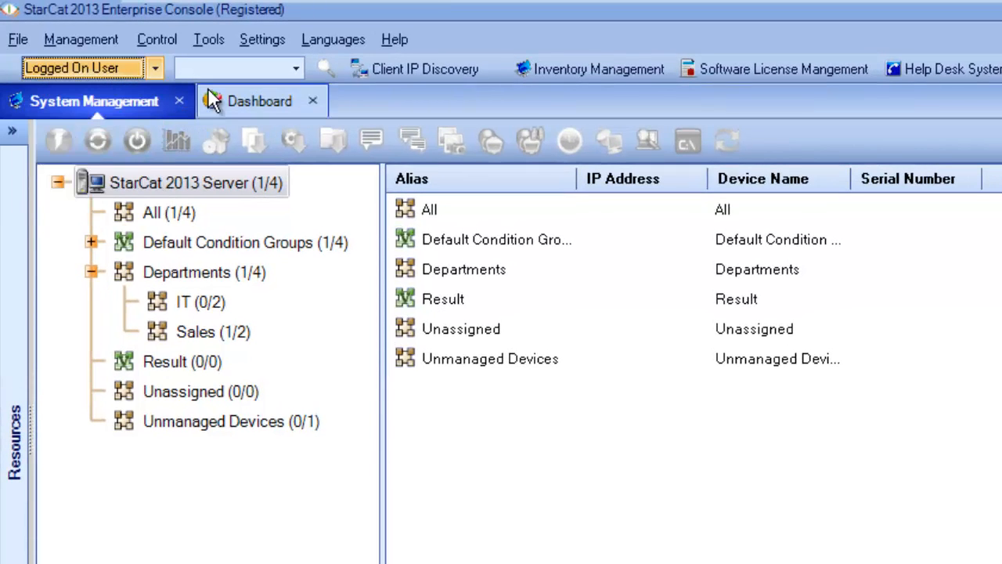
{"action": "type", "text": "M"}
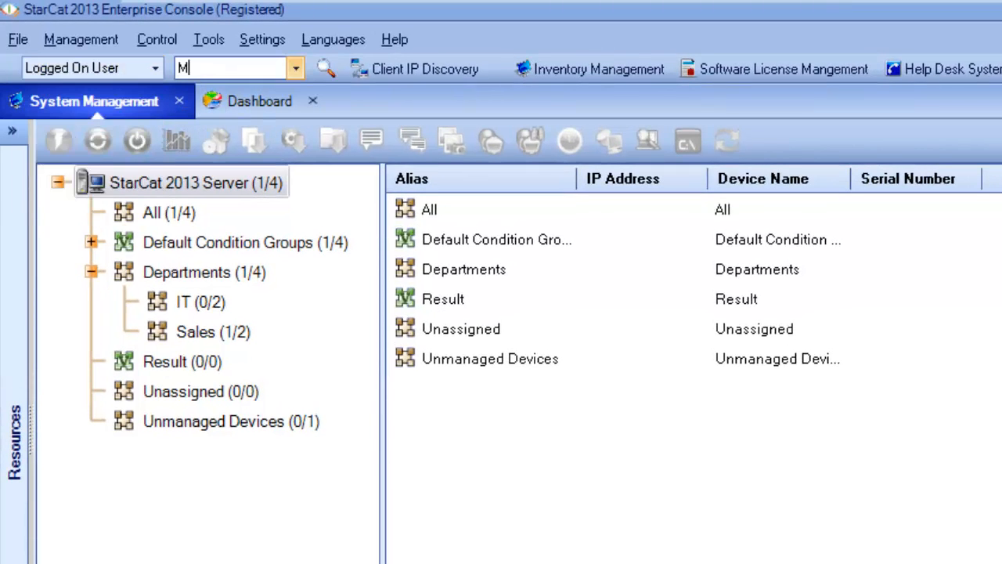
{"action": "left_click", "coordinate": [195, 331]}
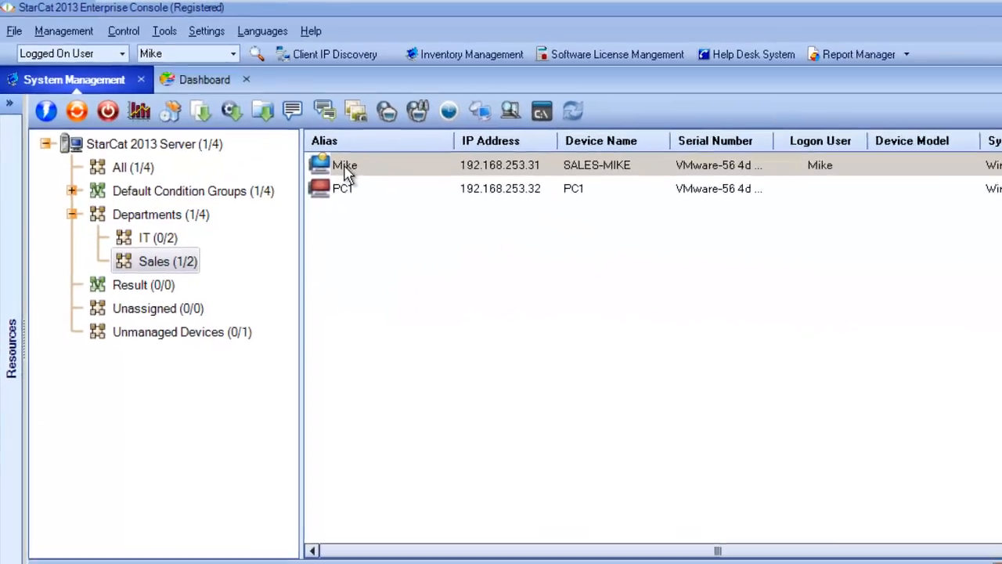
{"action": "right_click", "coordinate": [344, 164]}
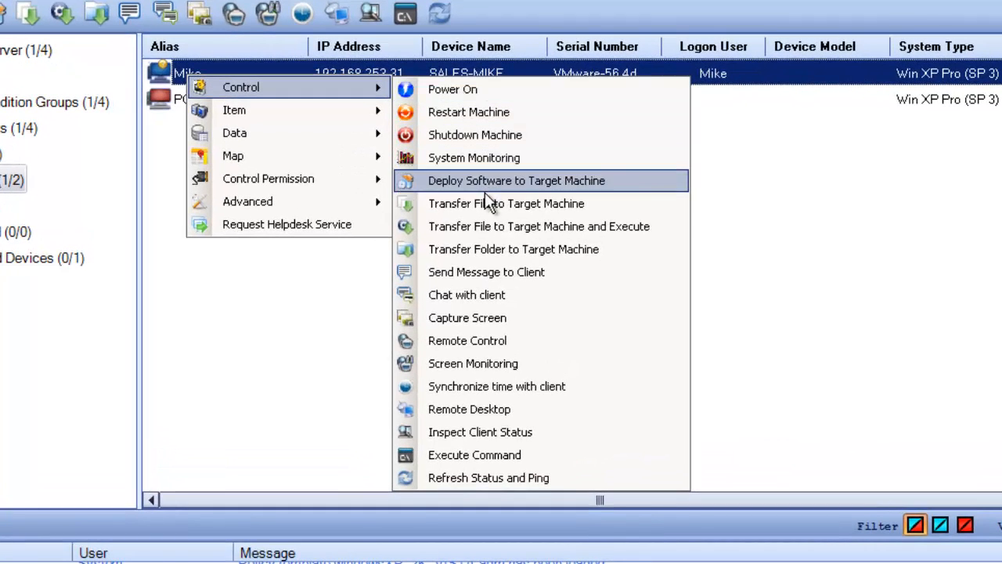
{"action": "mouse_move", "coordinate": [465, 456]}
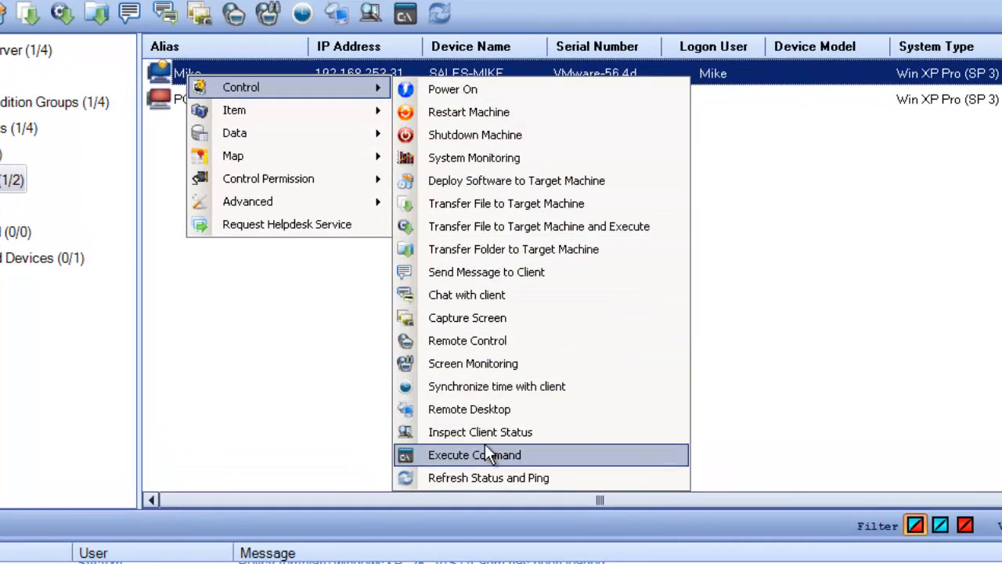
{"action": "mouse_move", "coordinate": [512, 346]}
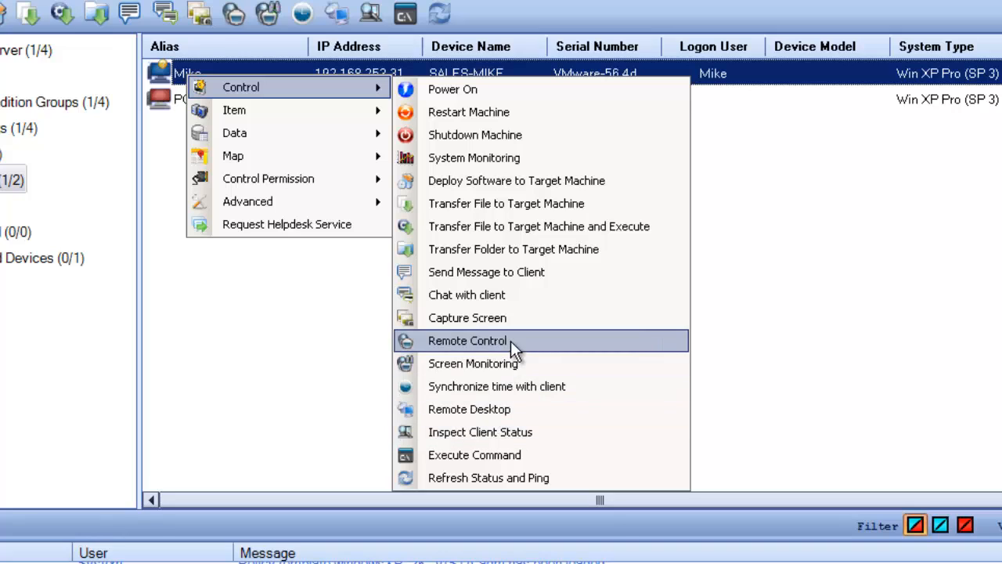
{"action": "left_click", "coordinate": [465, 341]}
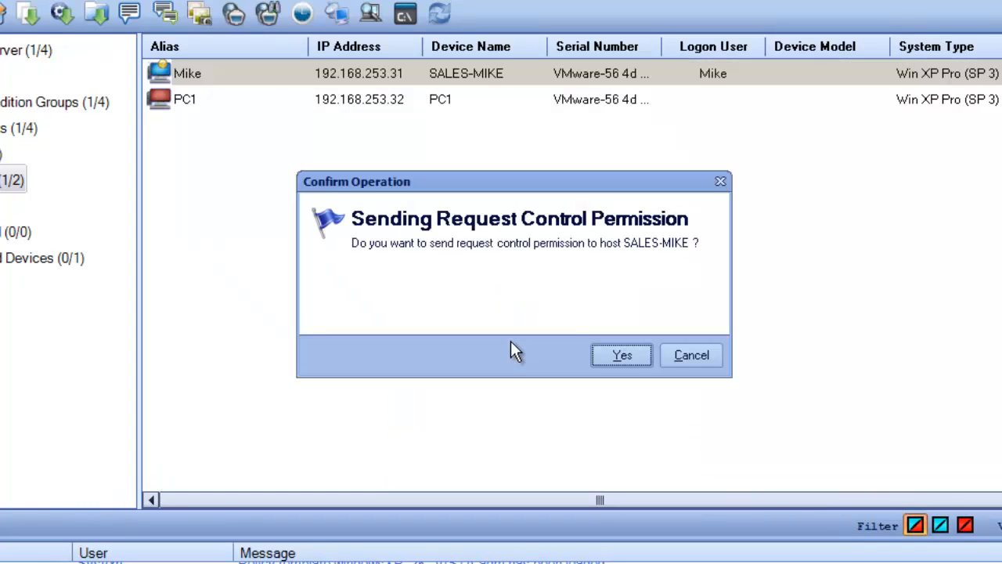
{"action": "mouse_move", "coordinate": [621, 355]}
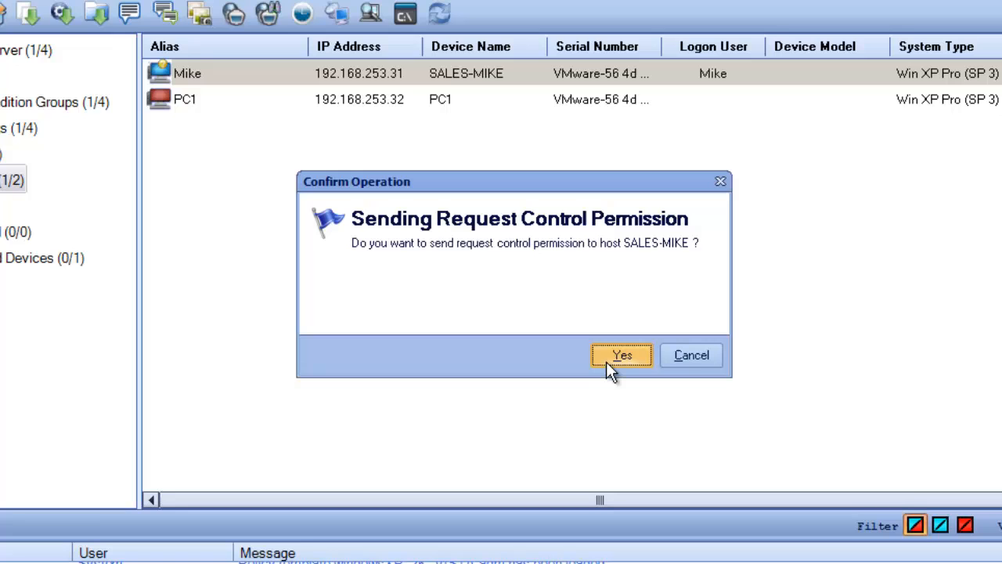
{"action": "left_click", "coordinate": [621, 355]}
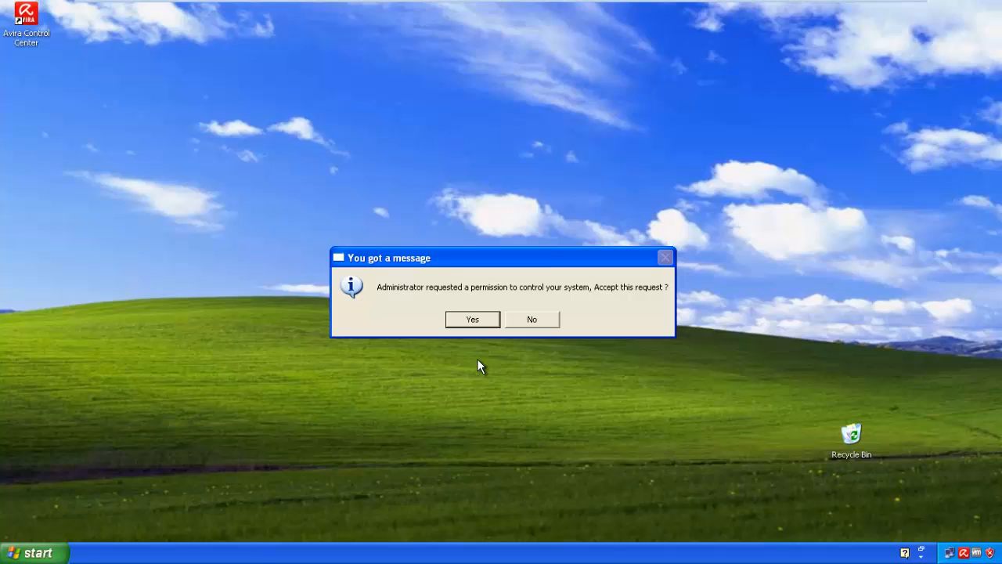
{"action": "mouse_move", "coordinate": [480, 346]}
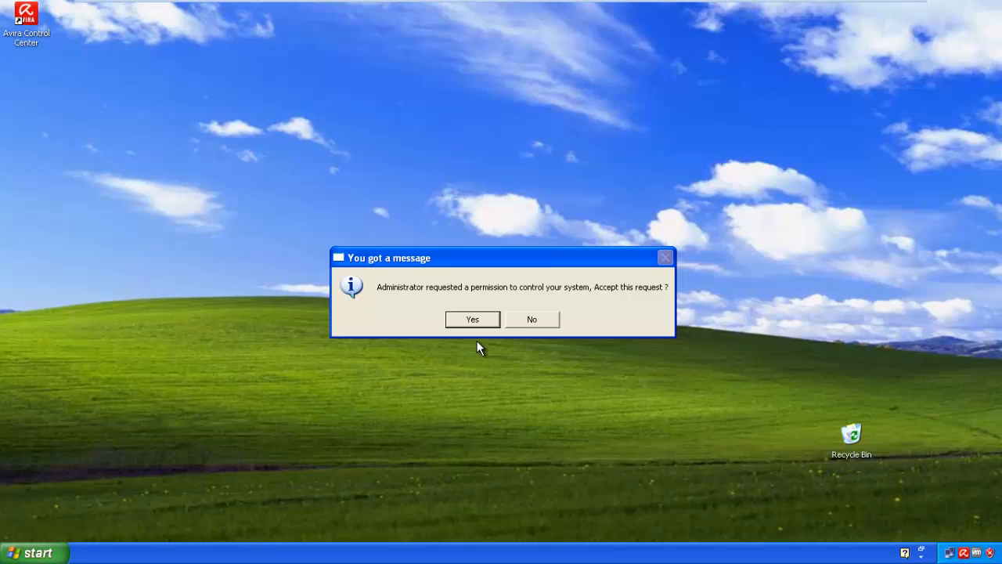
{"action": "left_click", "coordinate": [472, 318]}
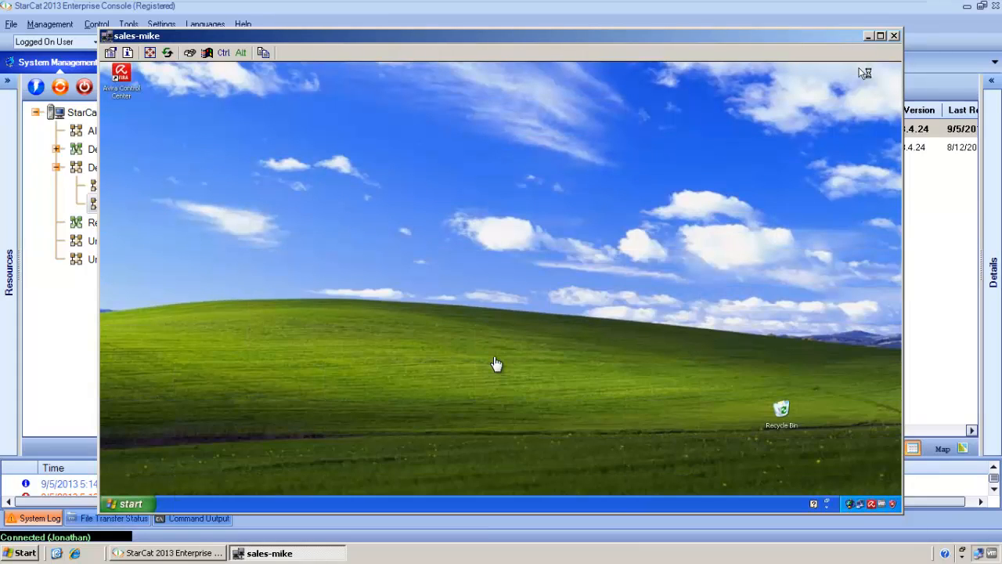
{"action": "mouse_move", "coordinate": [469, 347]}
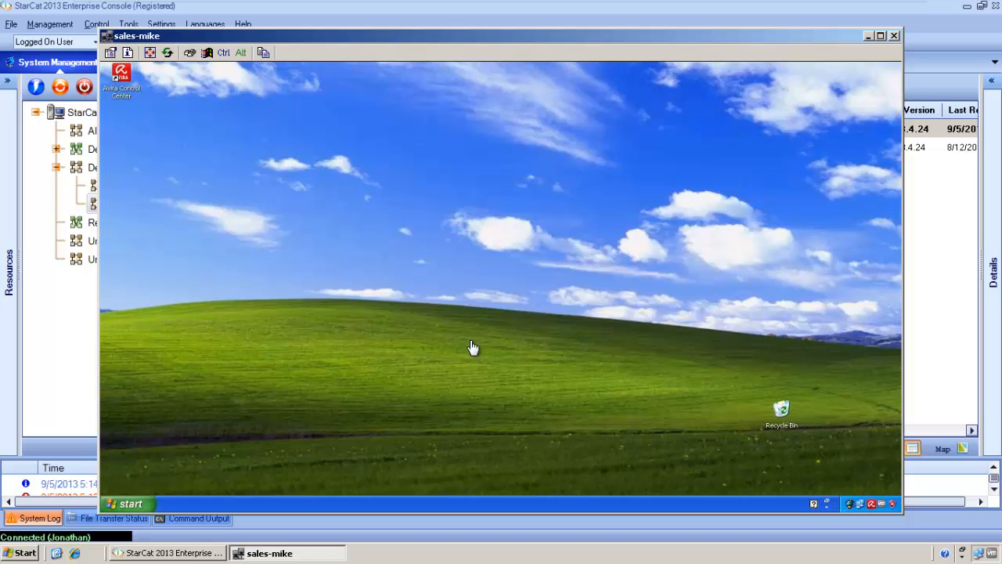
On the remote desktop, open Control Panel and then My Computer from the Start menu
{"action": "left_click", "coordinate": [131, 503]}
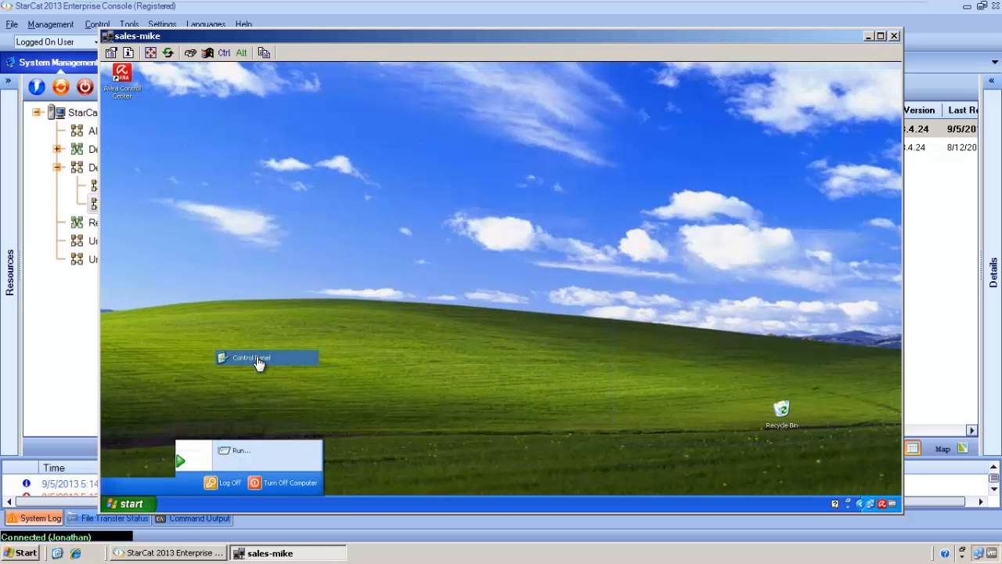
{"action": "left_click", "coordinate": [250, 358]}
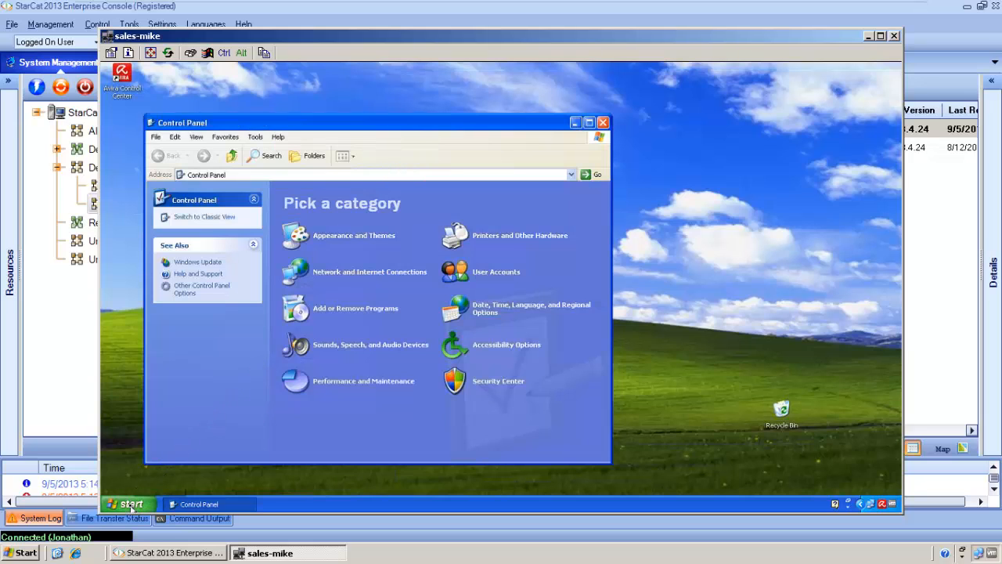
{"action": "left_click", "coordinate": [130, 504]}
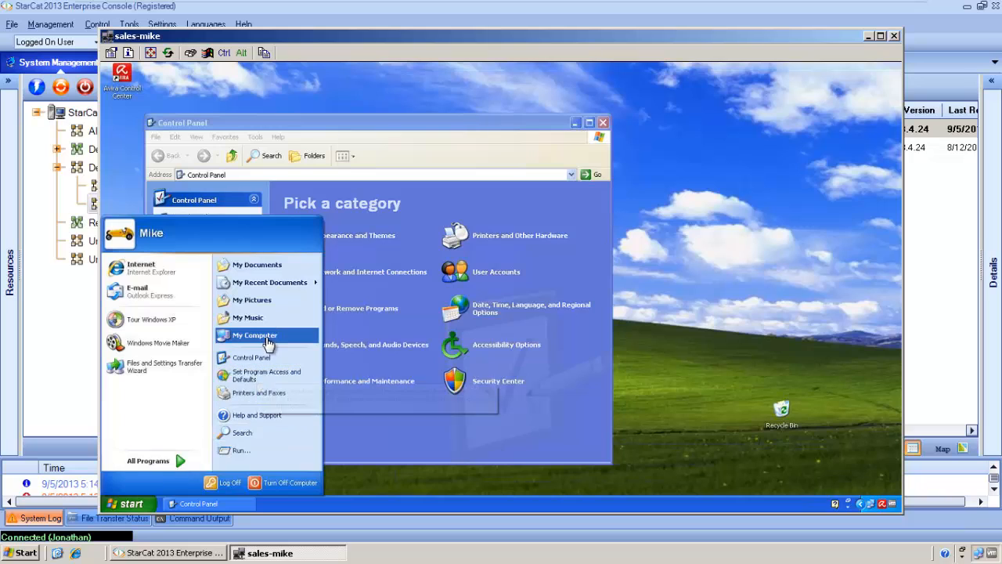
{"action": "left_click", "coordinate": [252, 335]}
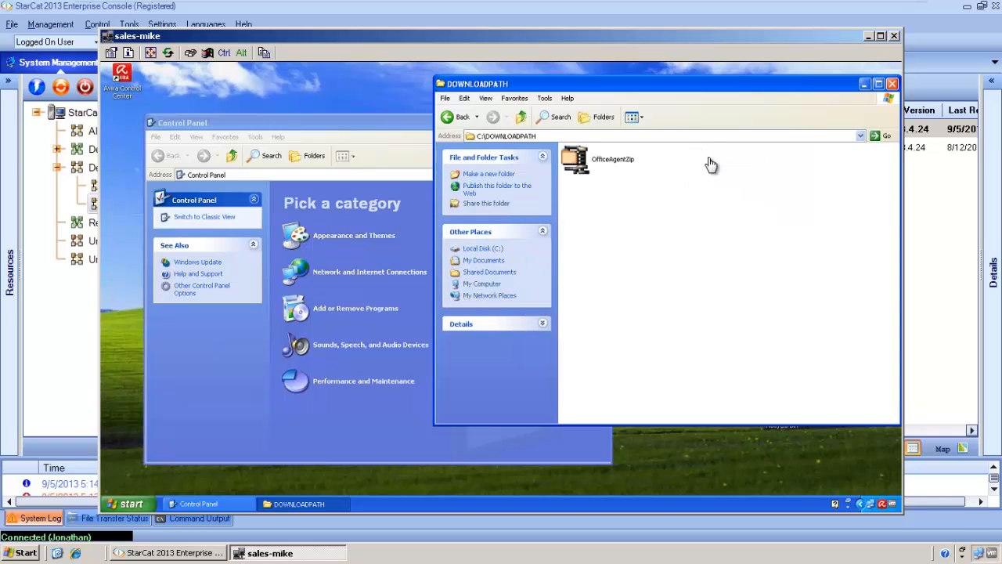
{"action": "mouse_move", "coordinate": [647, 238]}
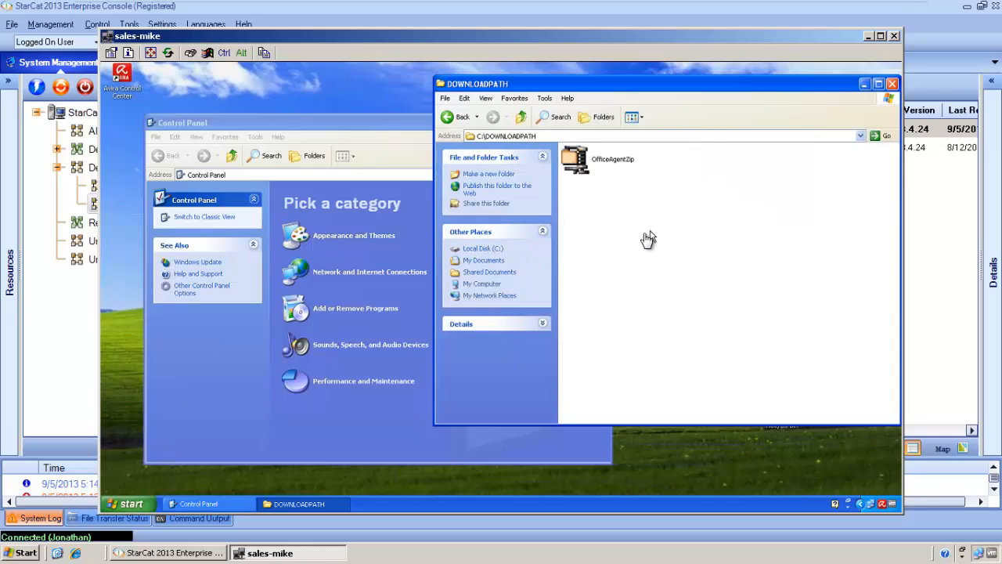
{"action": "mouse_move", "coordinate": [286, 70]}
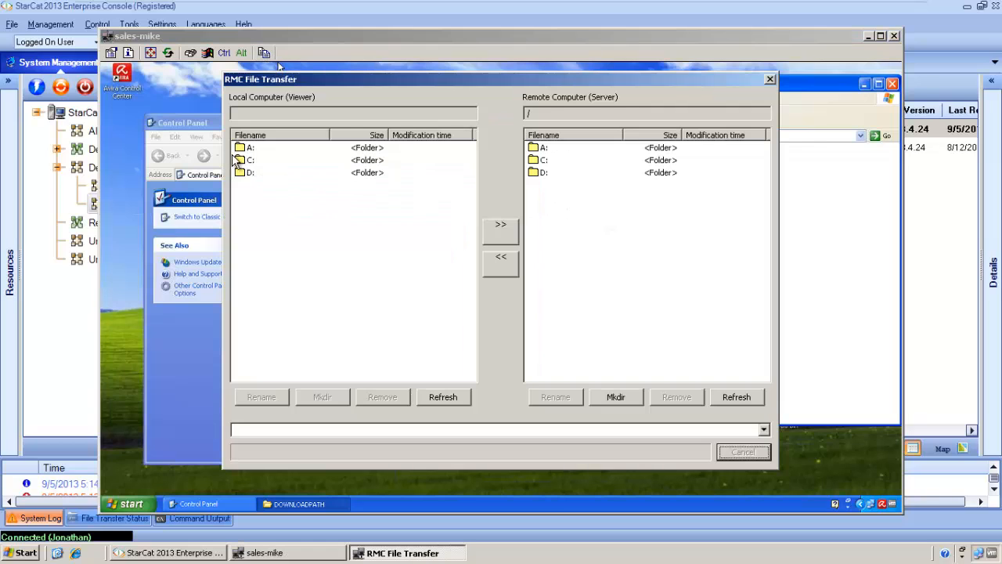
Select Program Fix.vbs on the local C: drive
{"action": "double_click", "coordinate": [250, 160]}
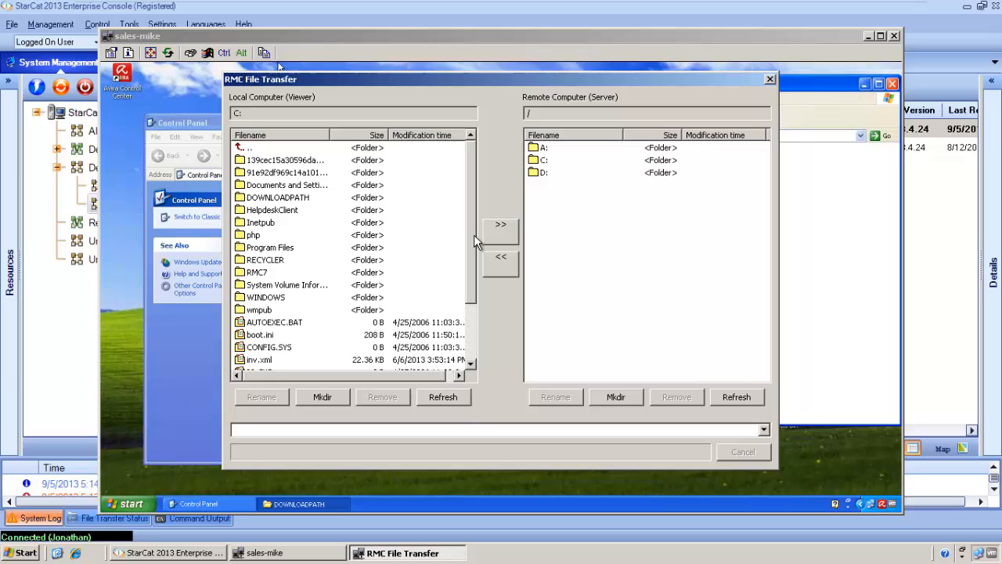
{"action": "scroll", "scroll_direction": "down", "scroll_amount": 3}
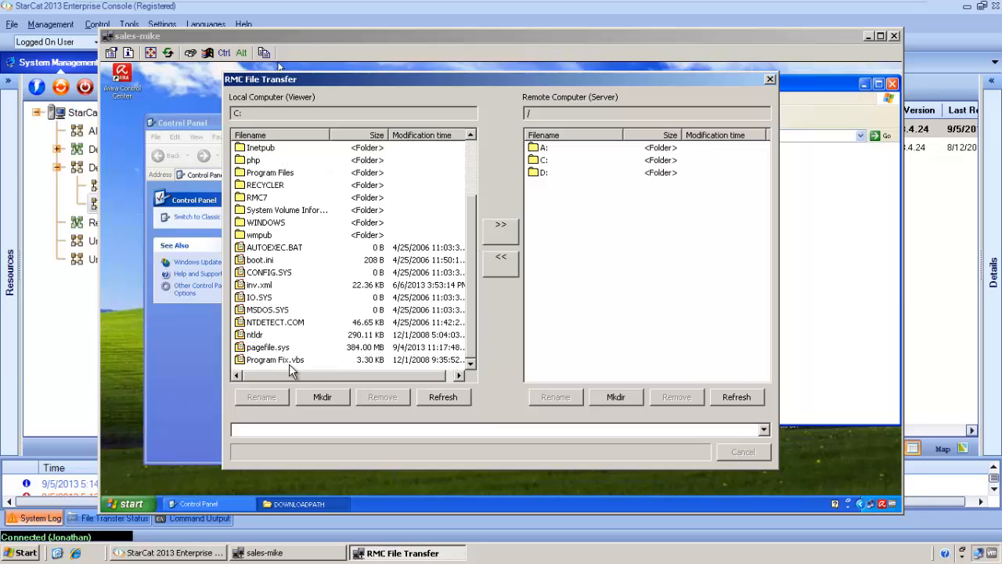
{"action": "left_click", "coordinate": [276, 359]}
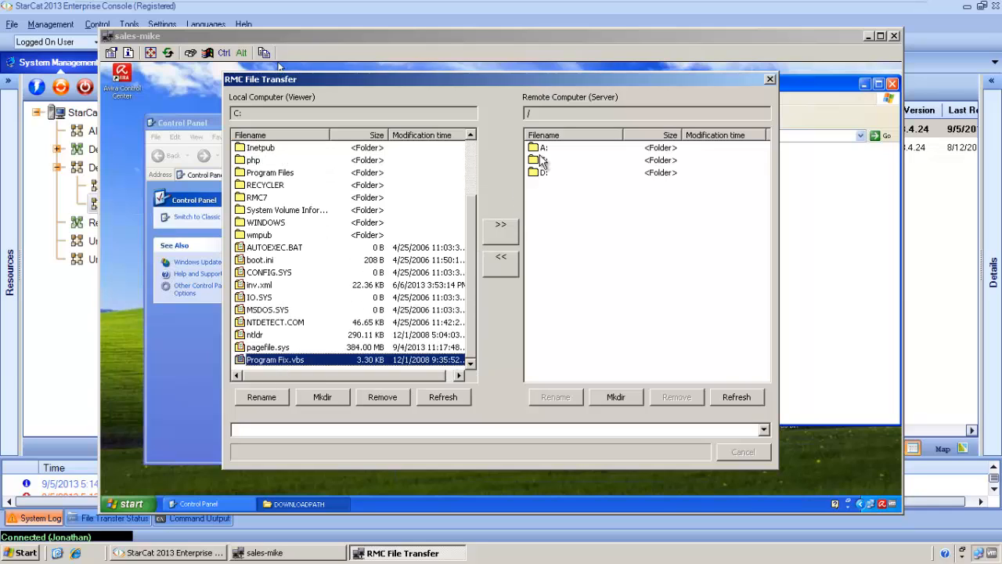
Open remote C:/DOWNLOADPATH and upload the selected file there
{"action": "double_click", "coordinate": [543, 160]}
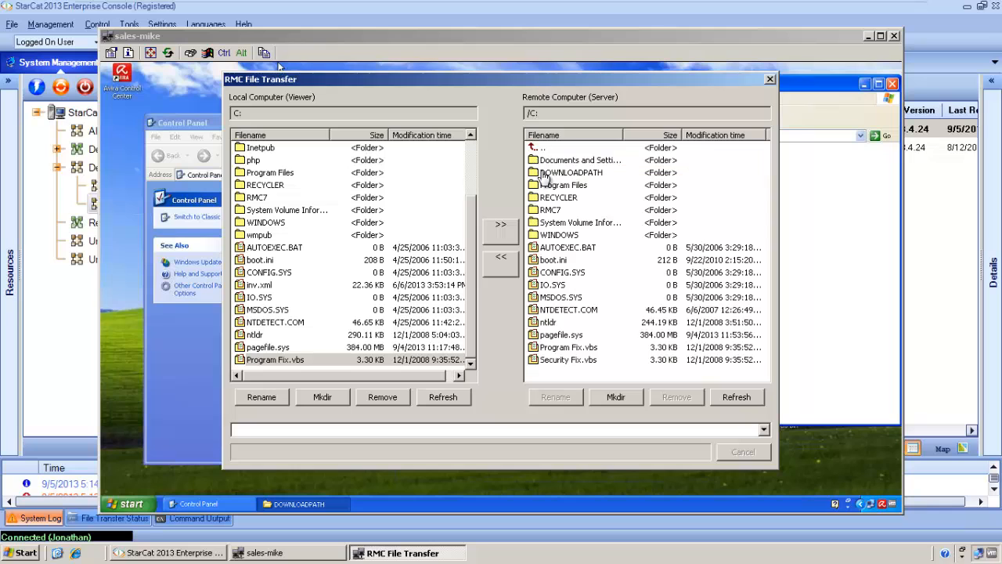
{"action": "double_click", "coordinate": [571, 172]}
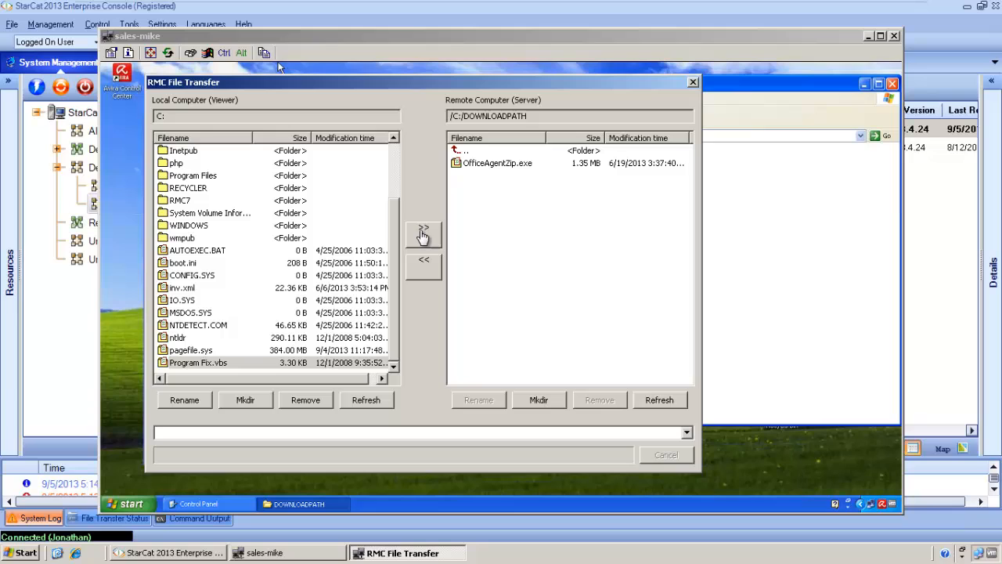
{"action": "left_click", "coordinate": [424, 235]}
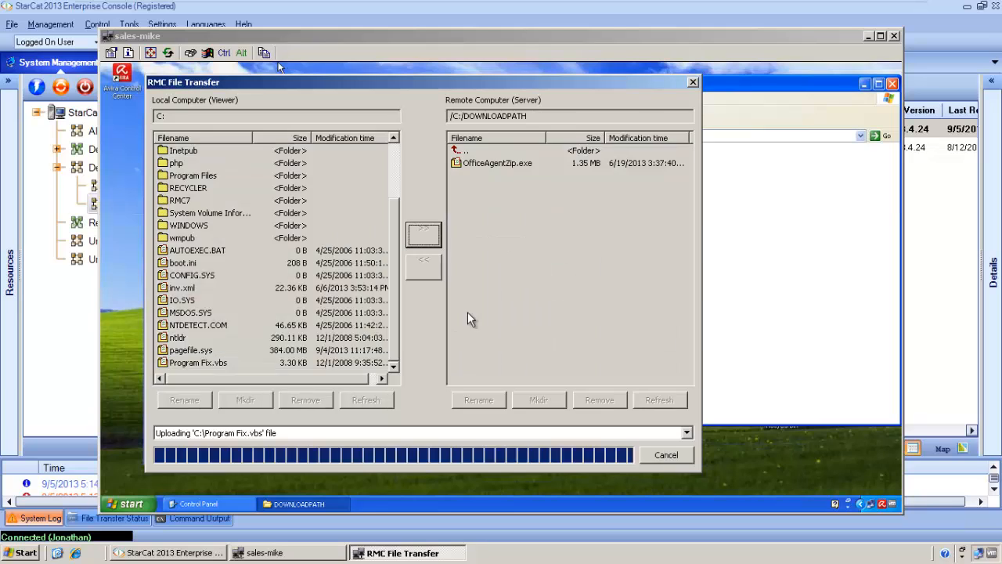